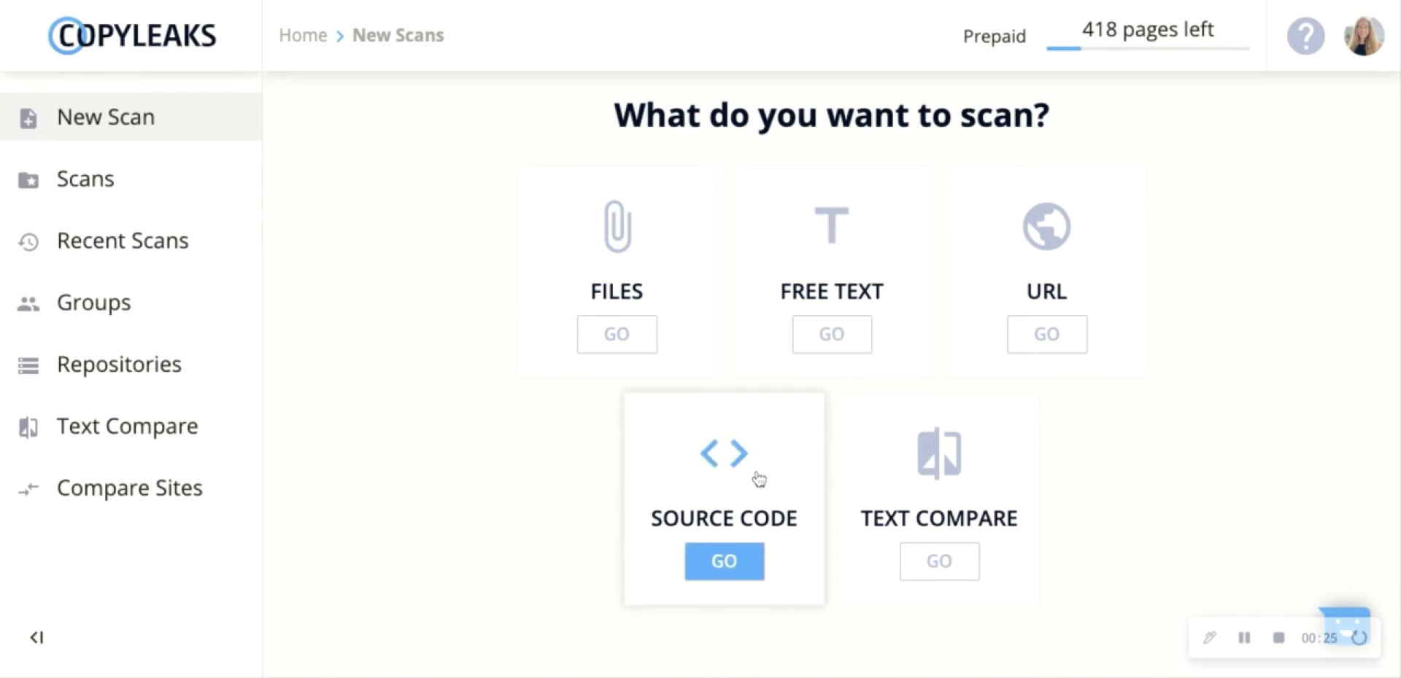
pyautogui.moveTo(709, 463)
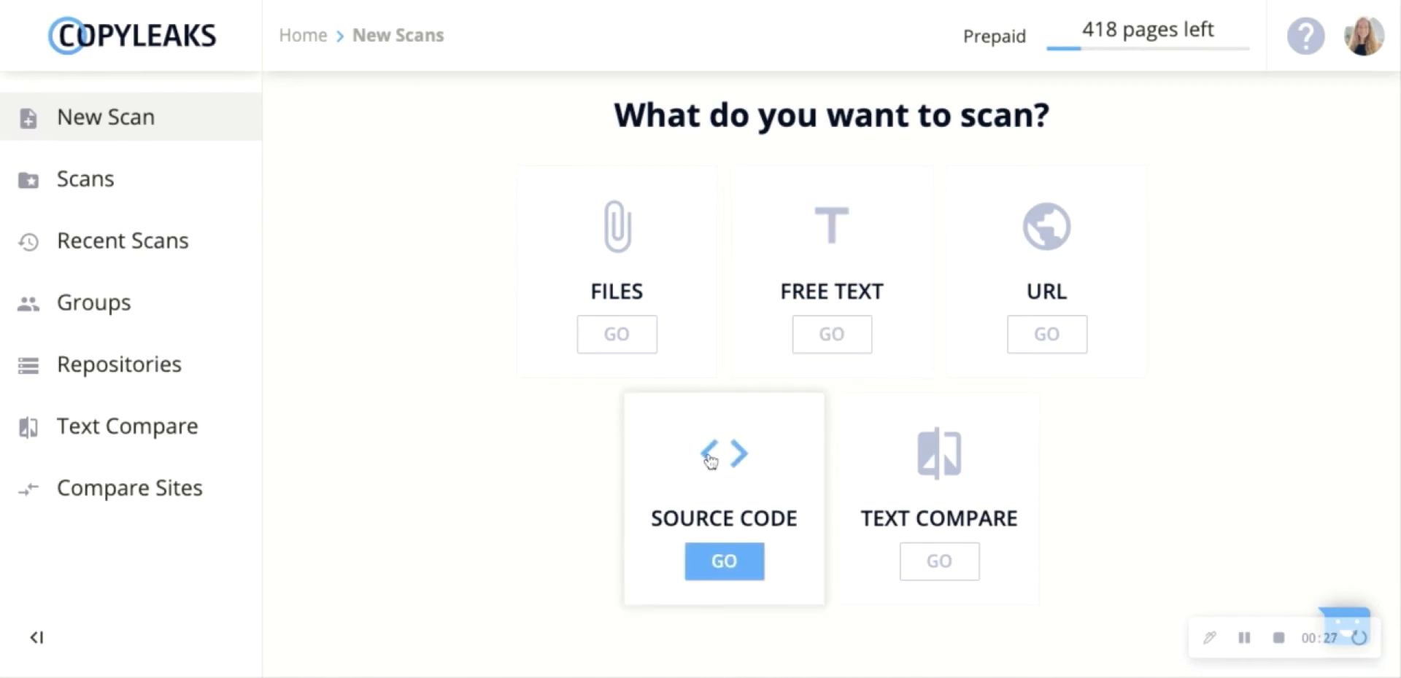
# Choose GO under FILES on the New Scan page to reach the file upload scan
pyautogui.click(616, 334)
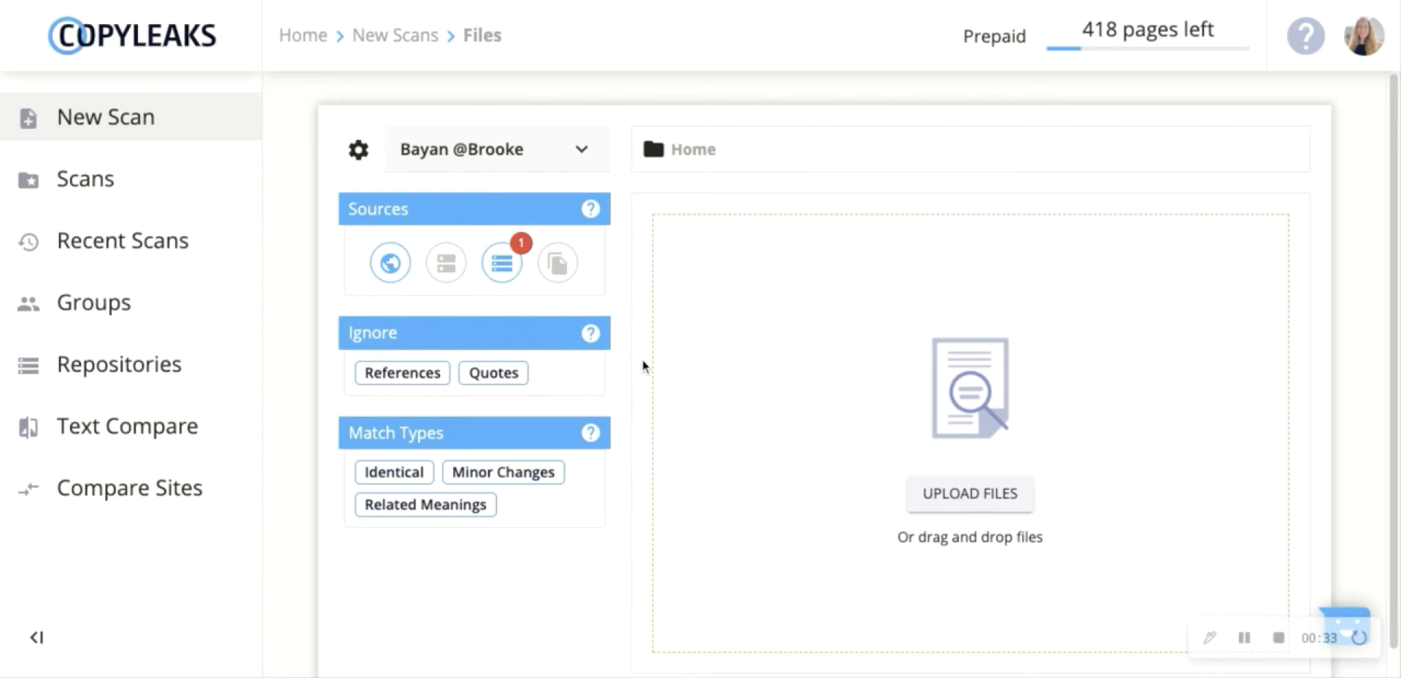
pyautogui.moveTo(650, 366)
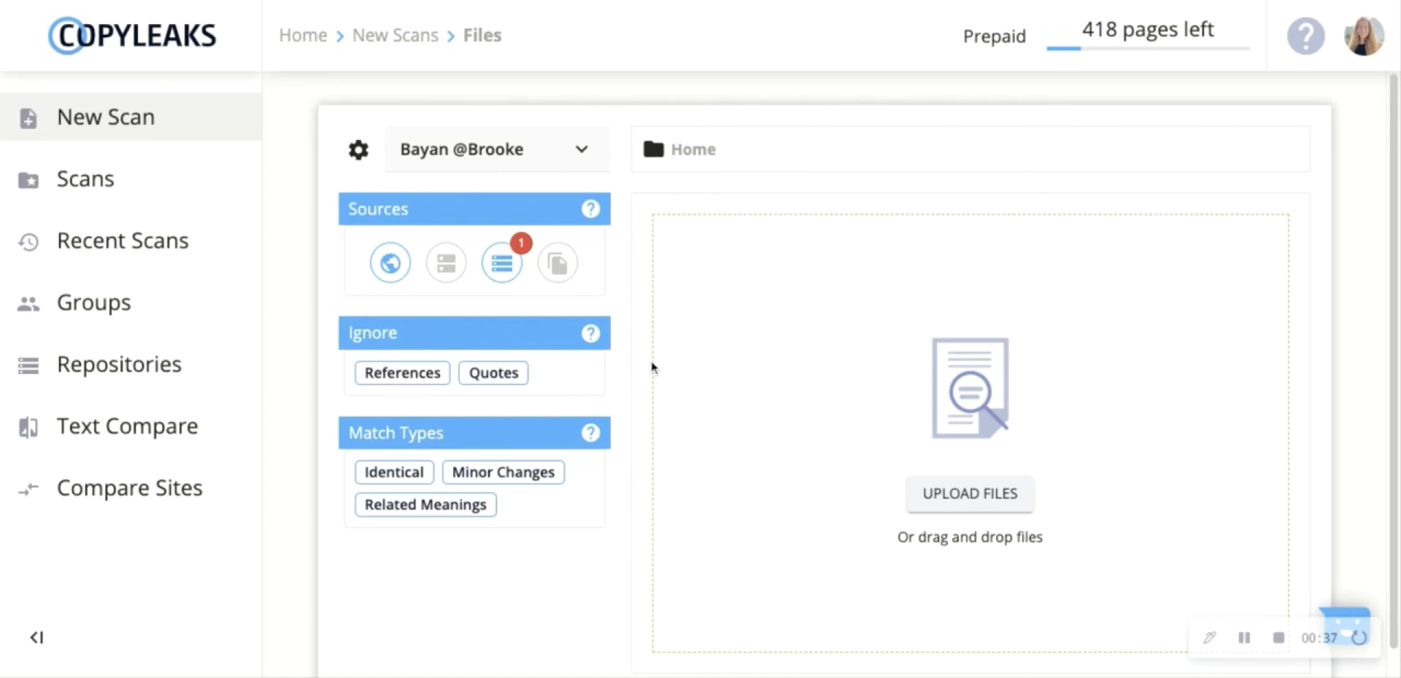
pyautogui.moveTo(614, 507)
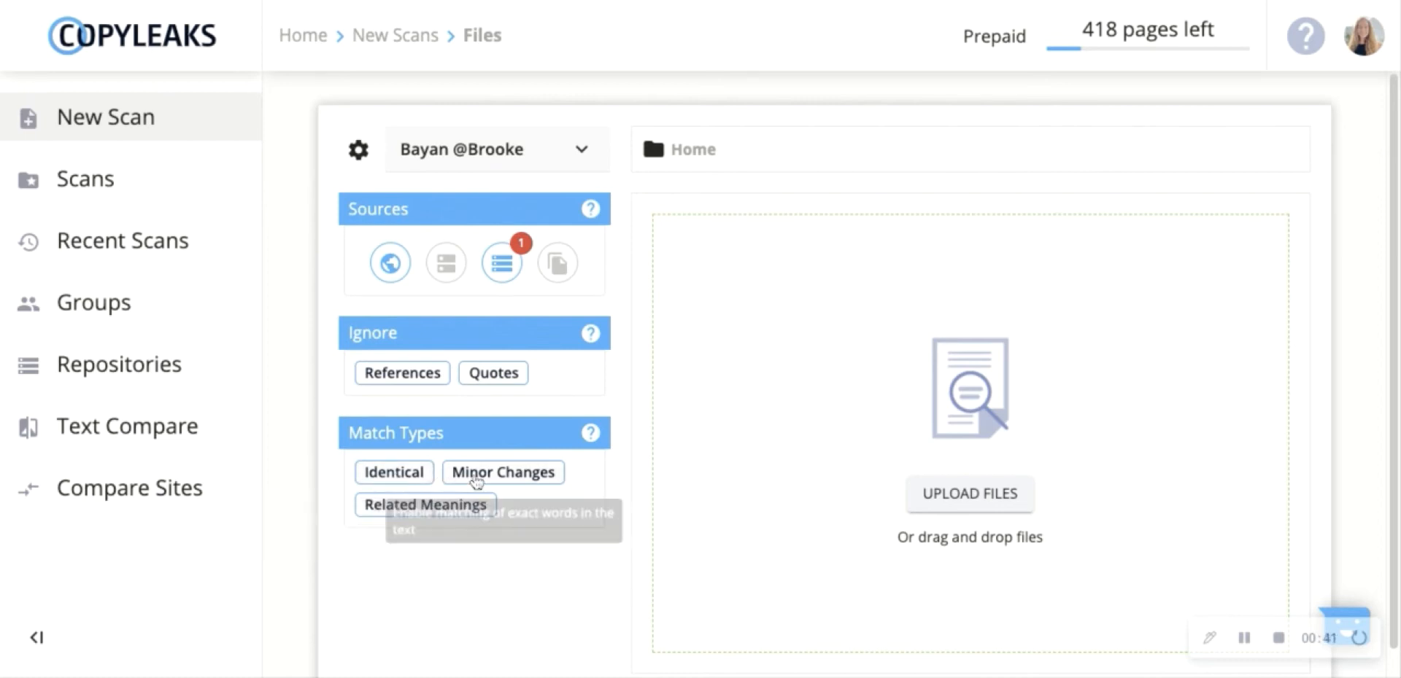
pyautogui.moveTo(425, 504)
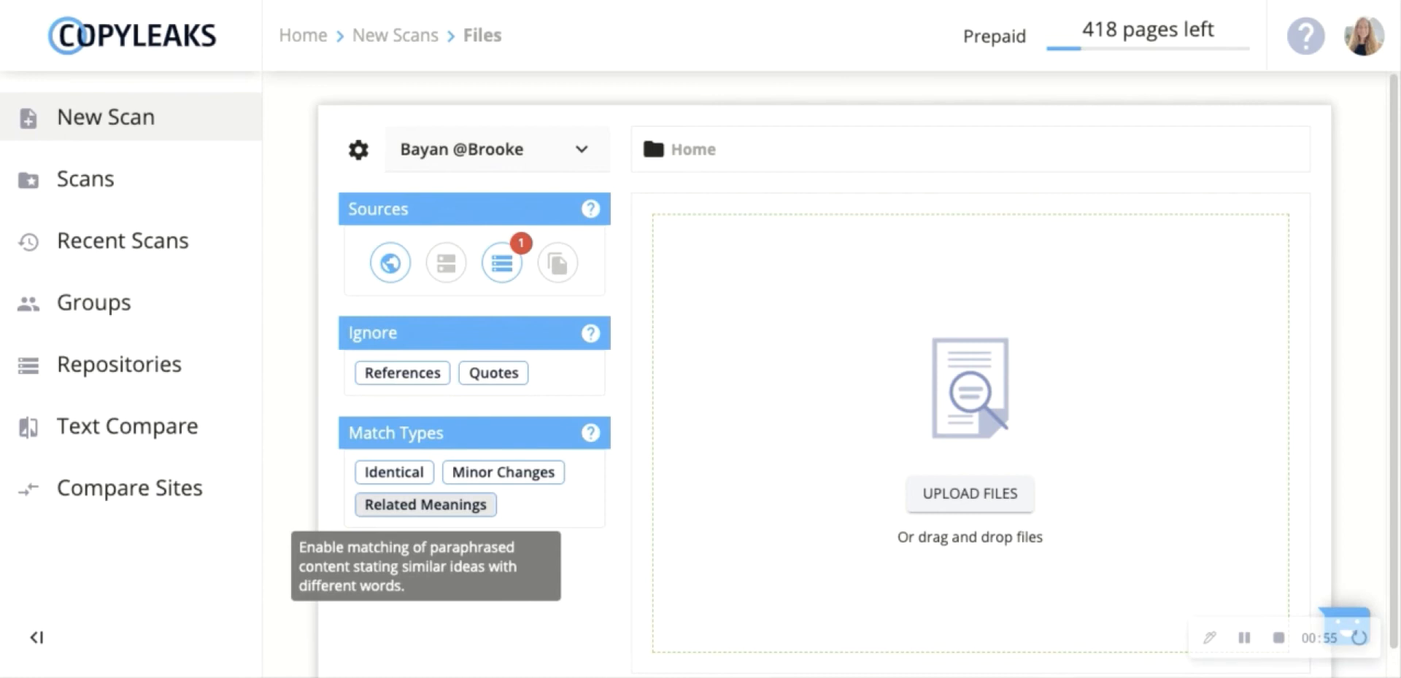
pyautogui.moveTo(335, 310)
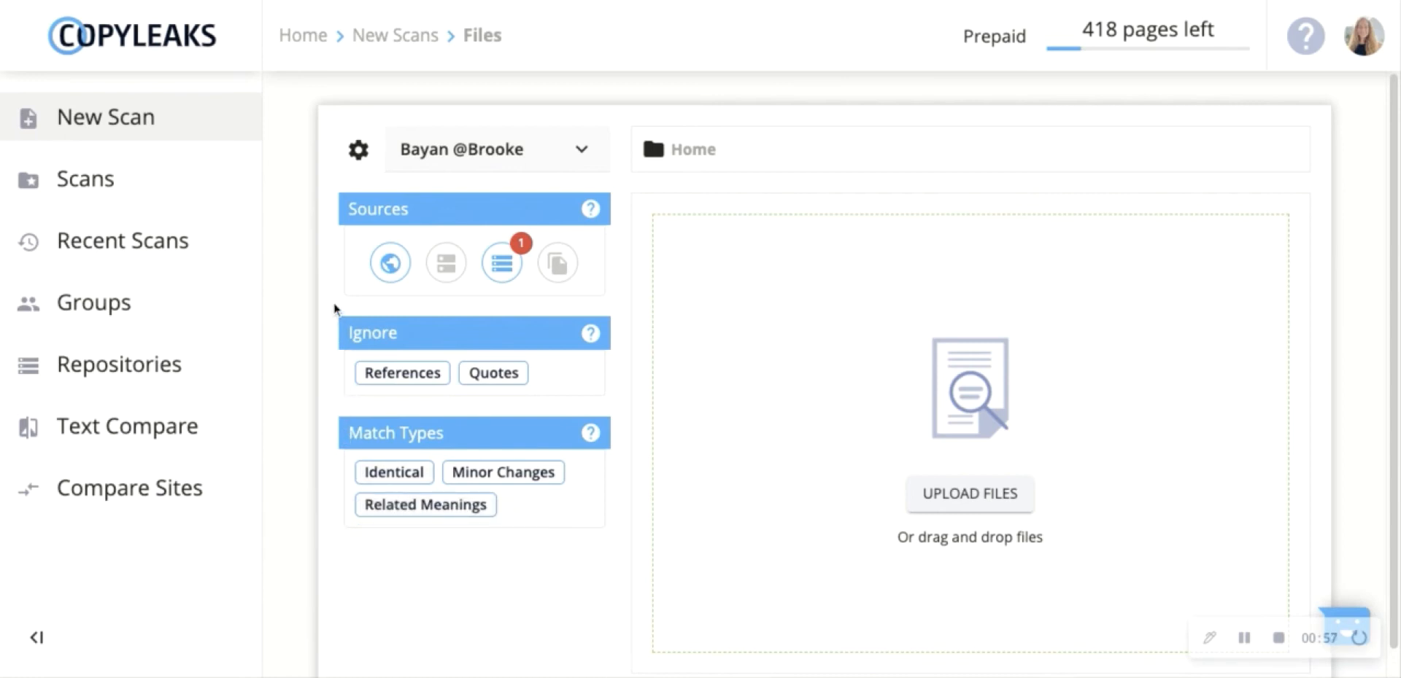
pyautogui.moveTo(359, 267)
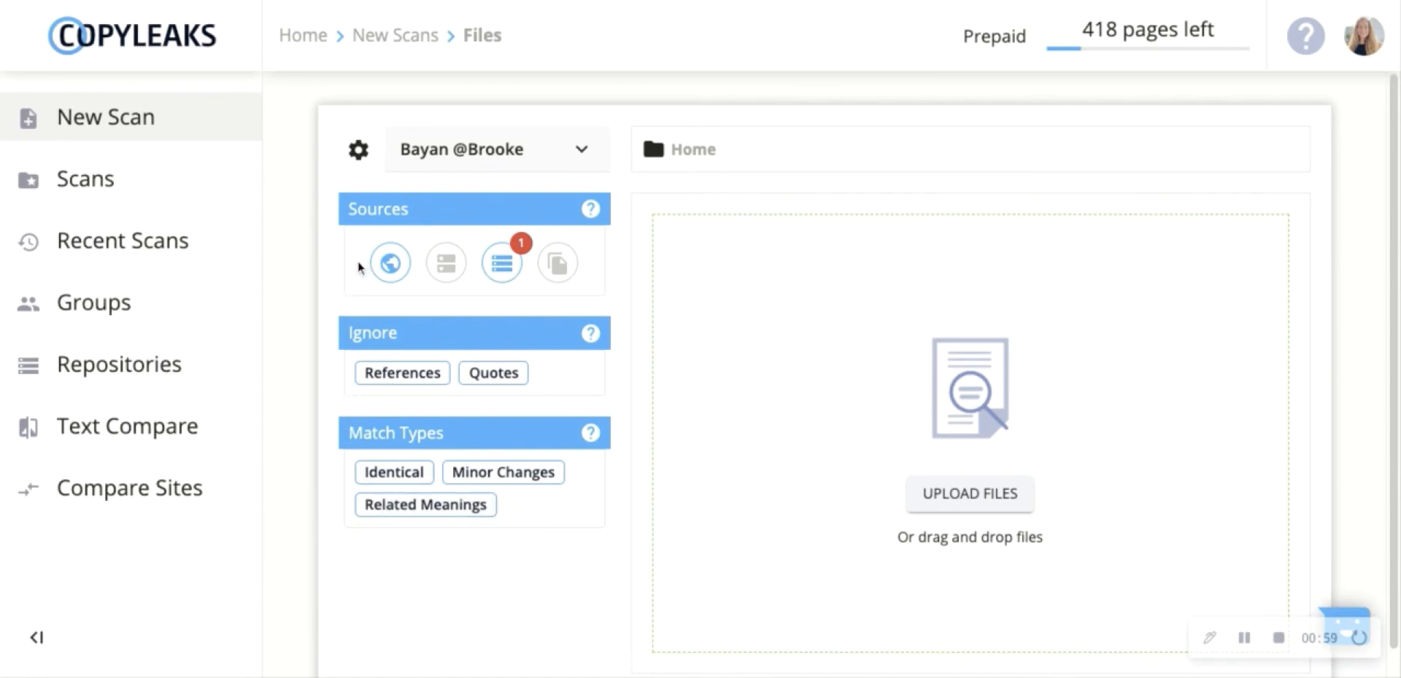
pyautogui.moveTo(390, 262)
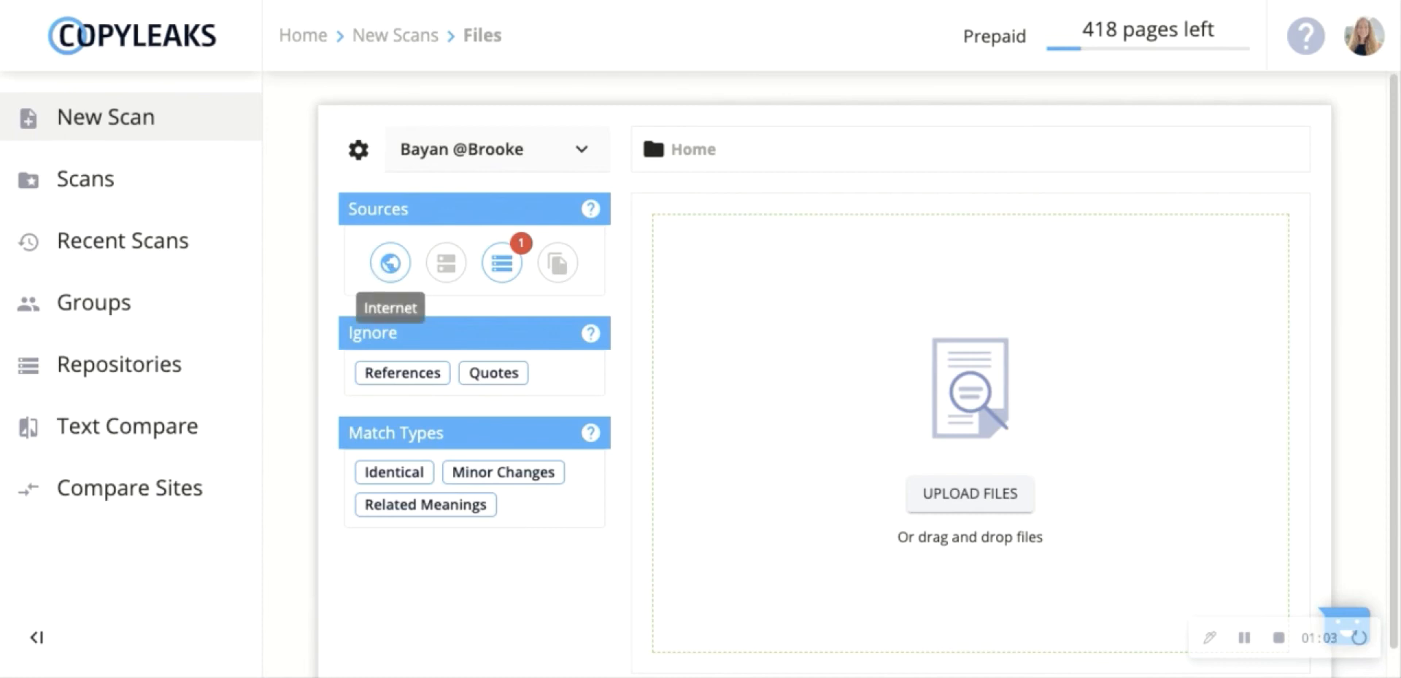
pyautogui.moveTo(445, 263)
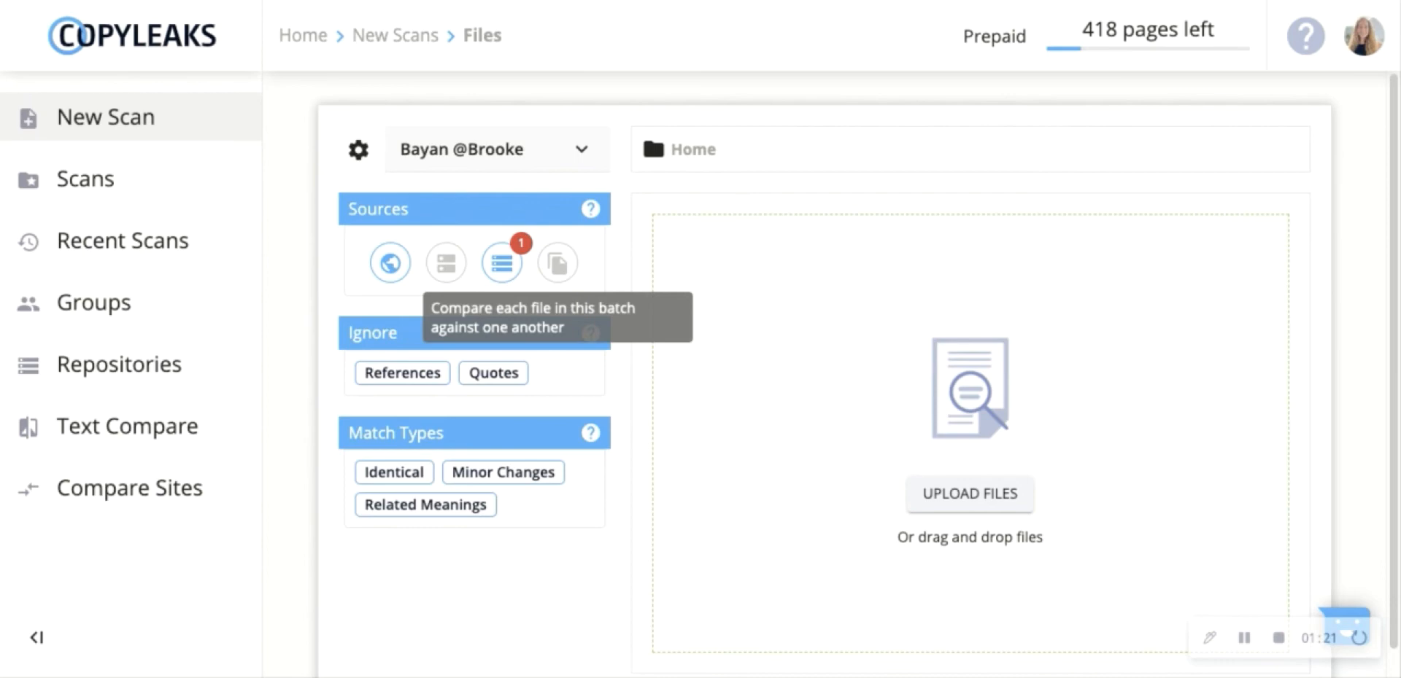
pyautogui.moveTo(361, 226)
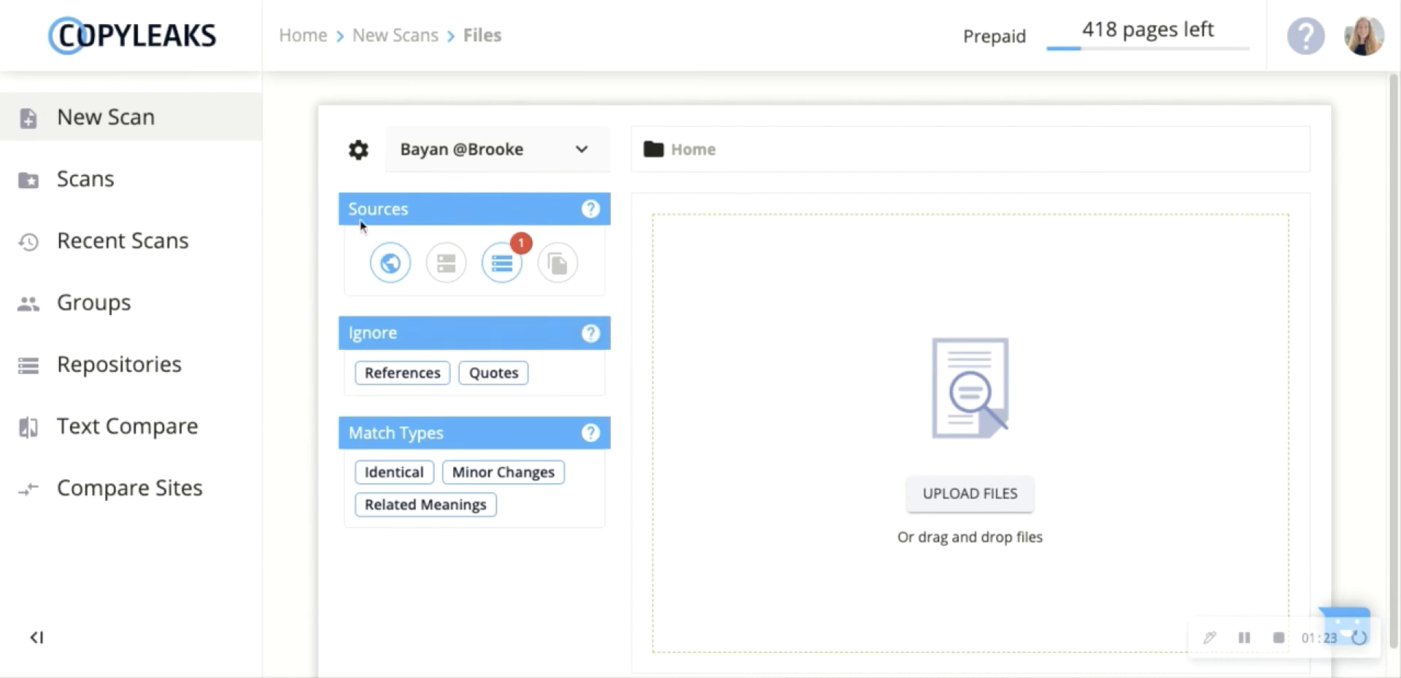
# Review the Sources, Ignore and Match Types options, then go to My Scans
pyautogui.click(85, 179)
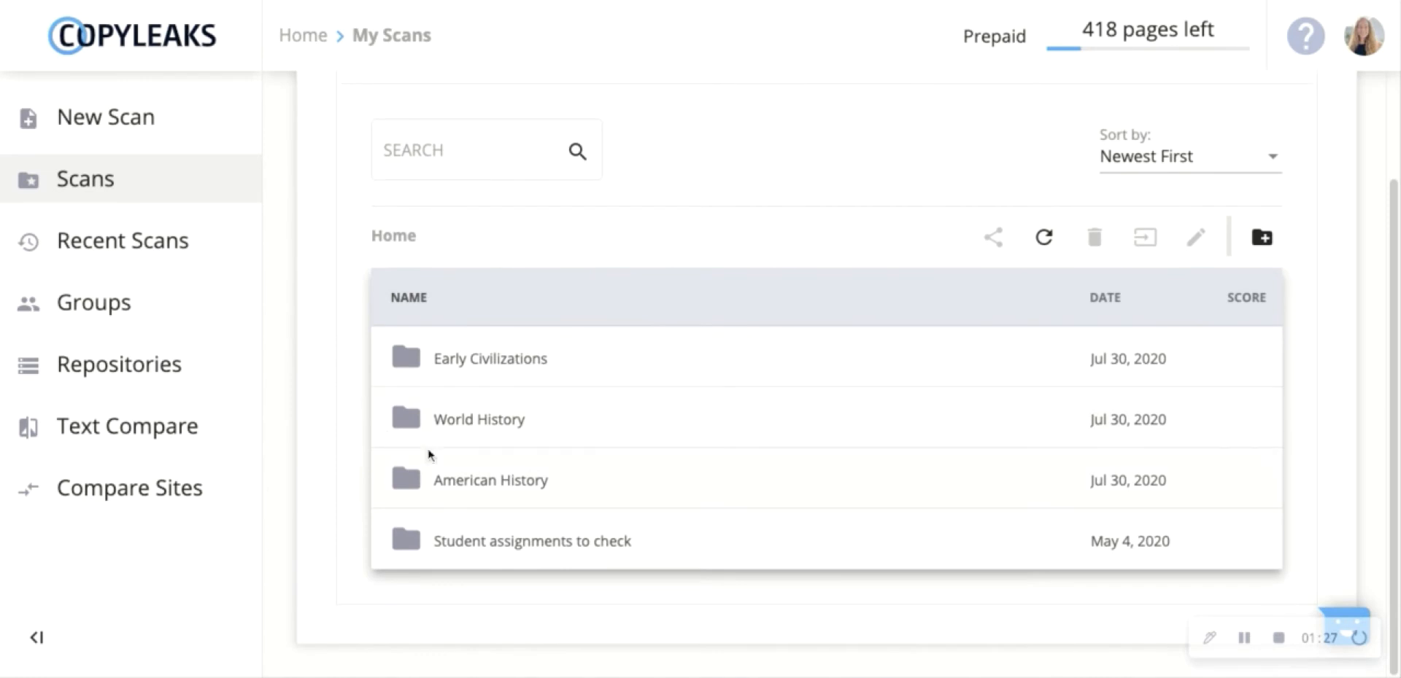
pyautogui.doubleClick(490, 479)
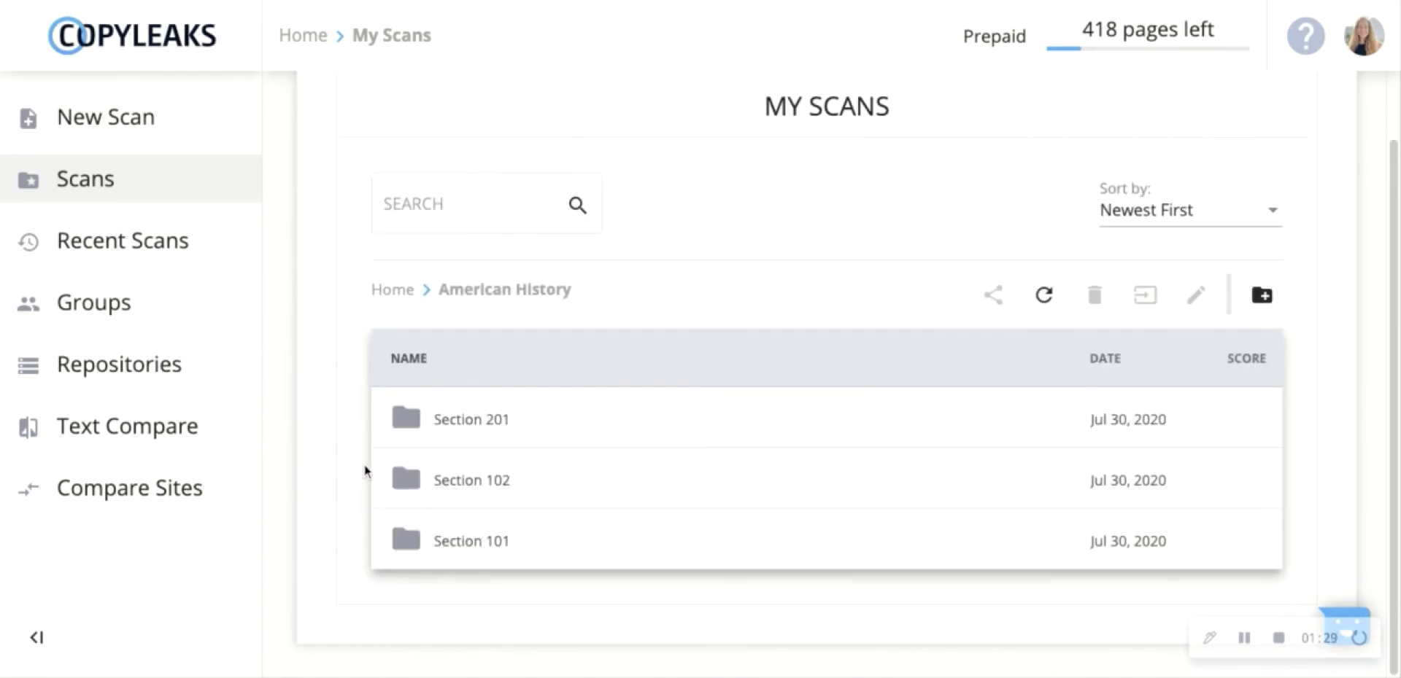
pyautogui.doubleClick(470, 541)
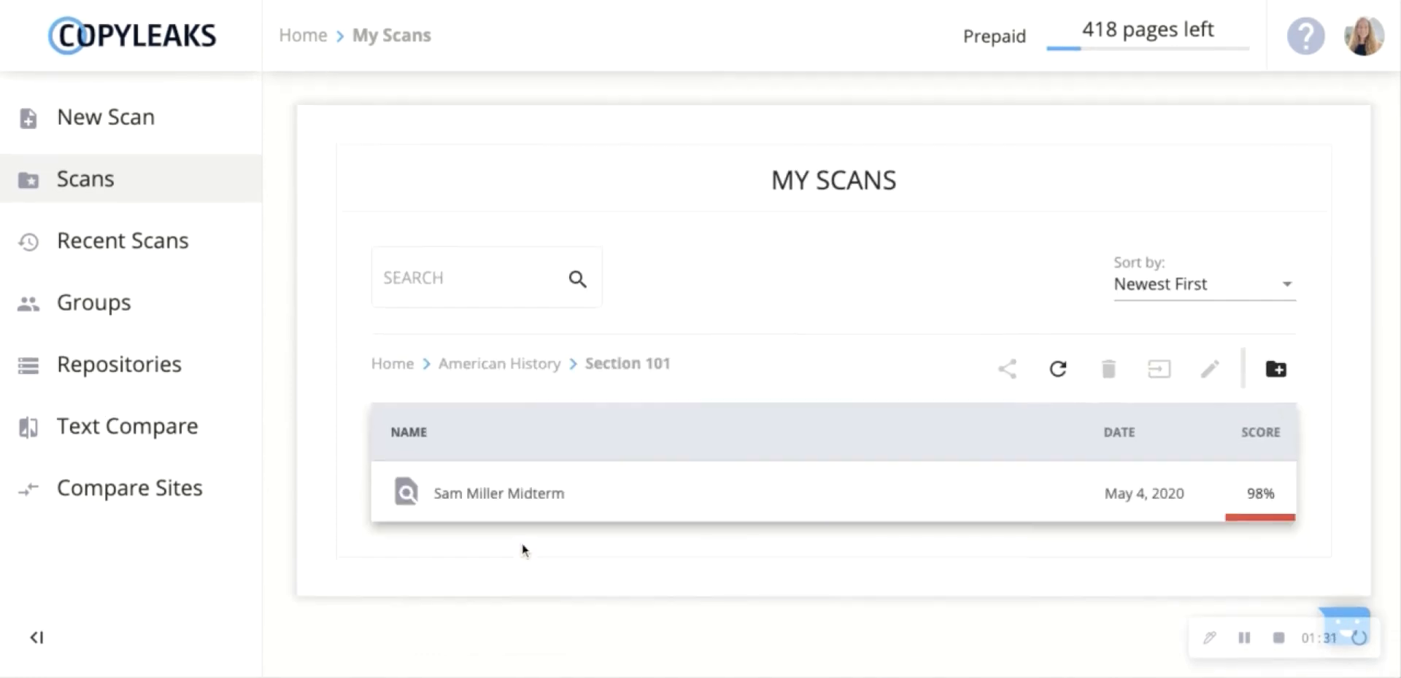
pyautogui.doubleClick(497, 493)
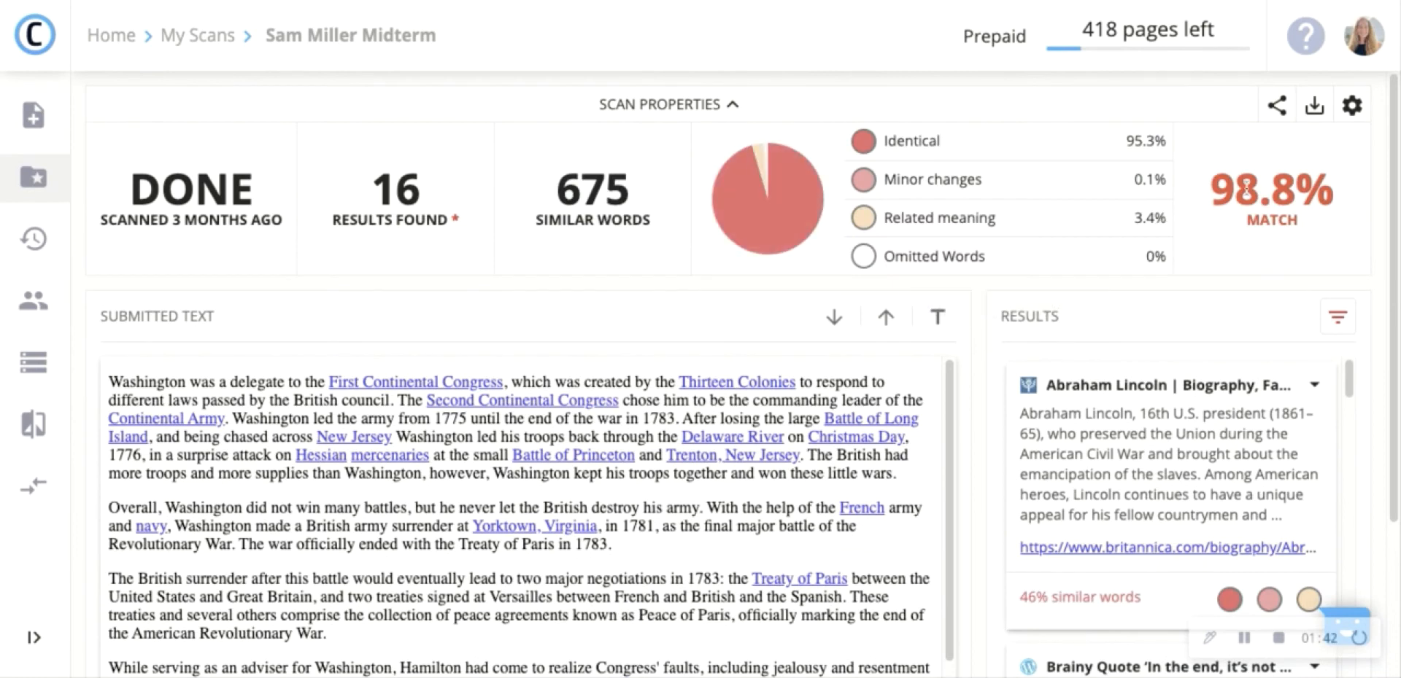
pyautogui.moveTo(1126, 384)
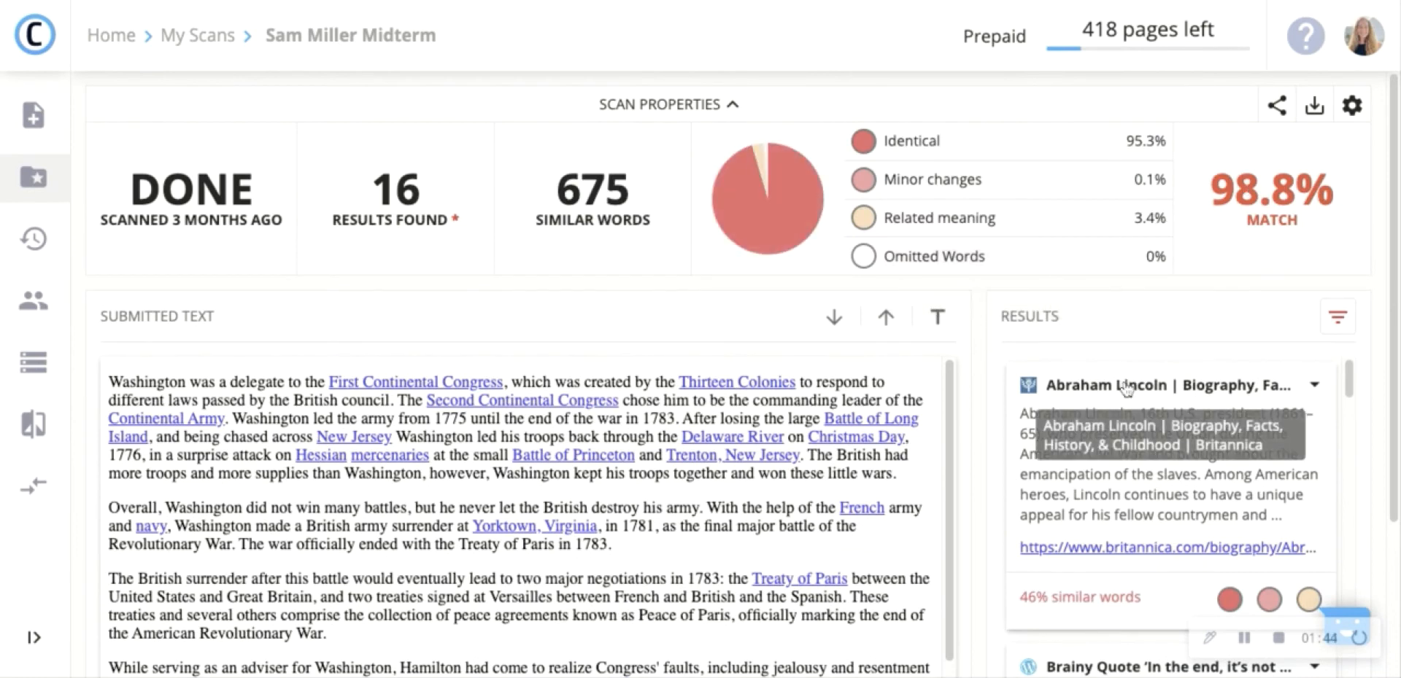
# View the 46% Britannica Abraham Lincoln match and its Scan Properties, then open Groups
pyautogui.click(1162, 385)
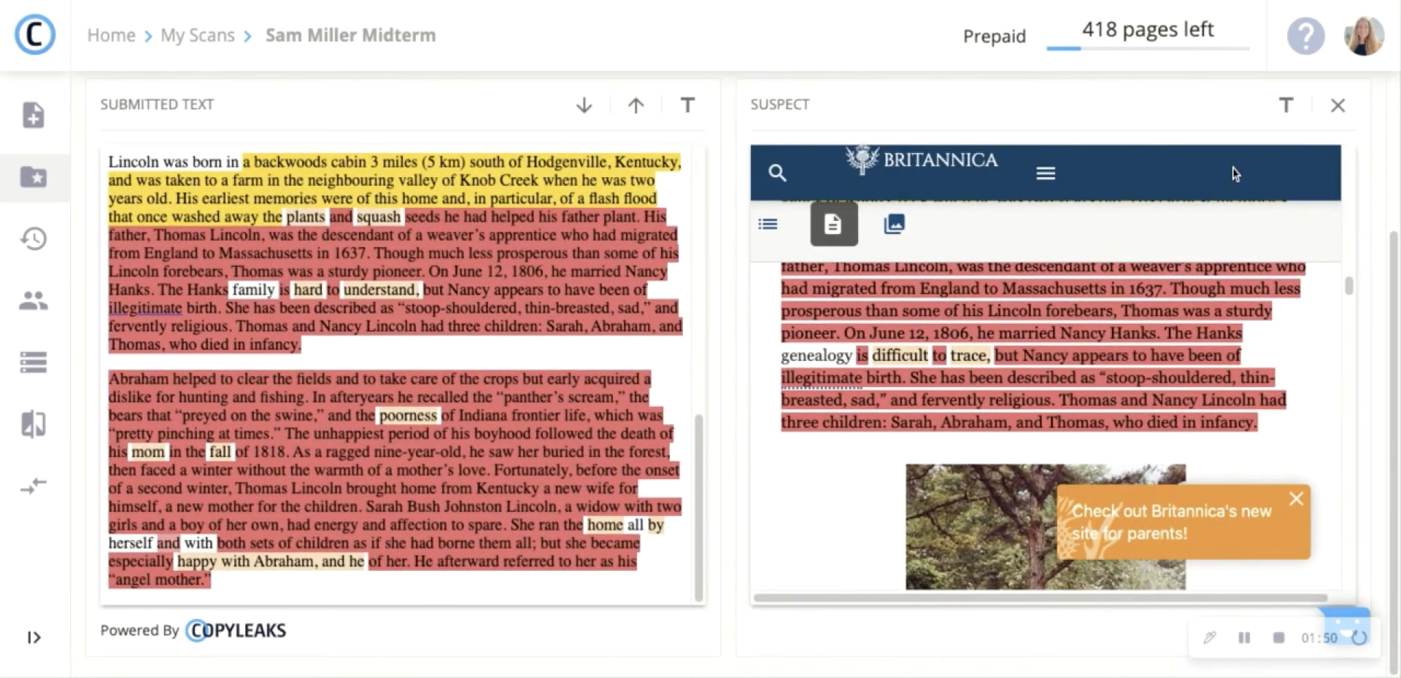
pyautogui.click(668, 104)
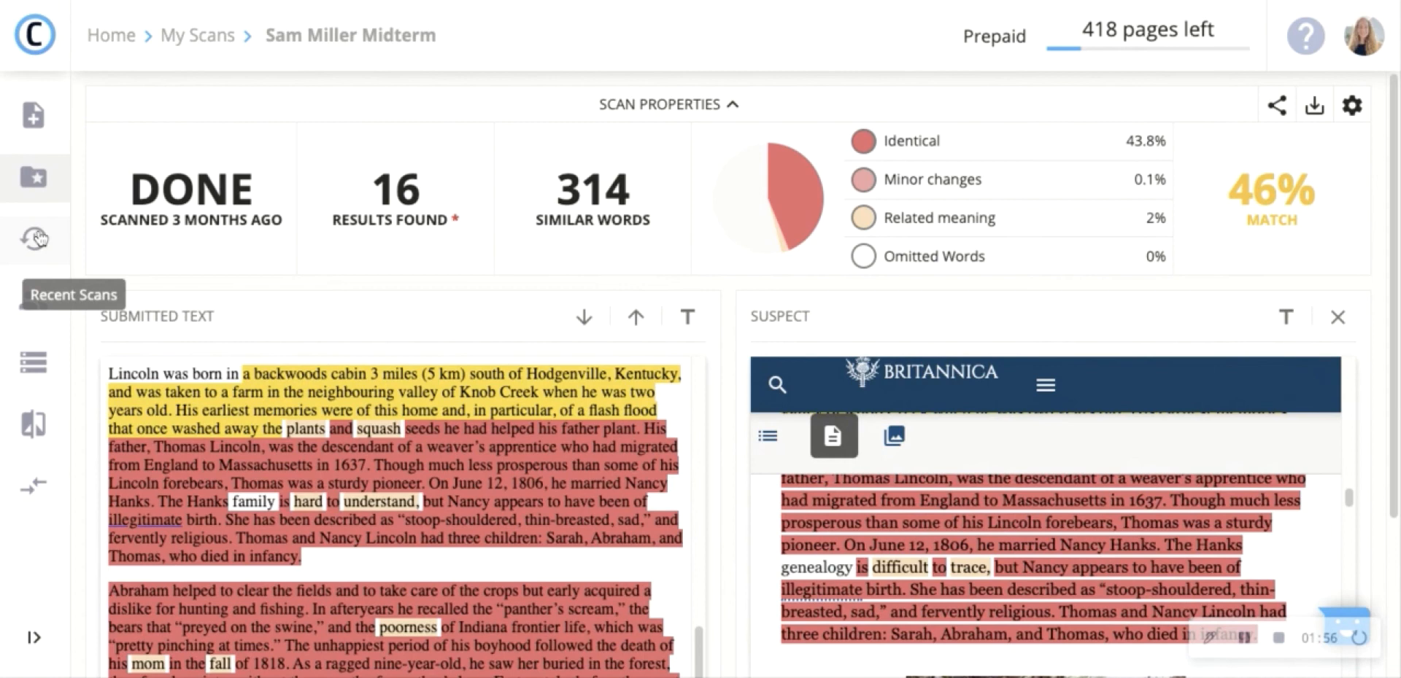
pyautogui.moveTo(35, 178)
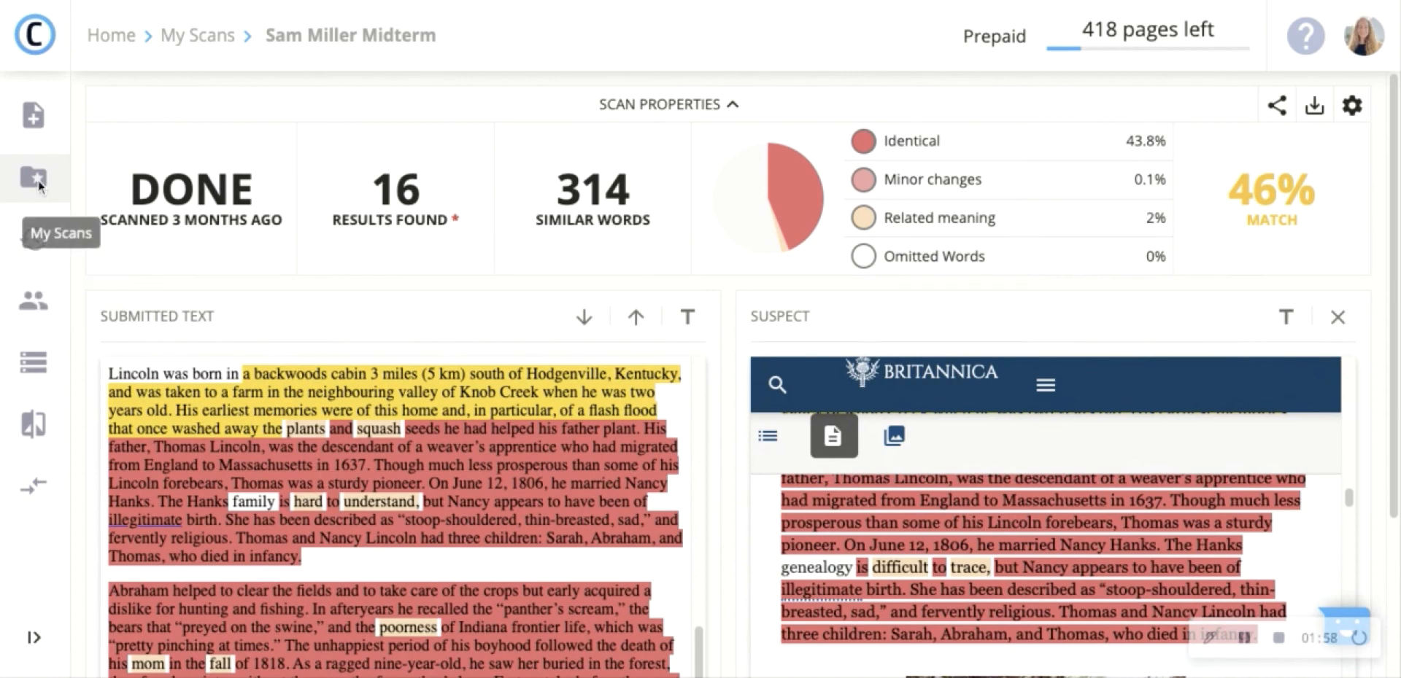
pyautogui.moveTo(33, 301)
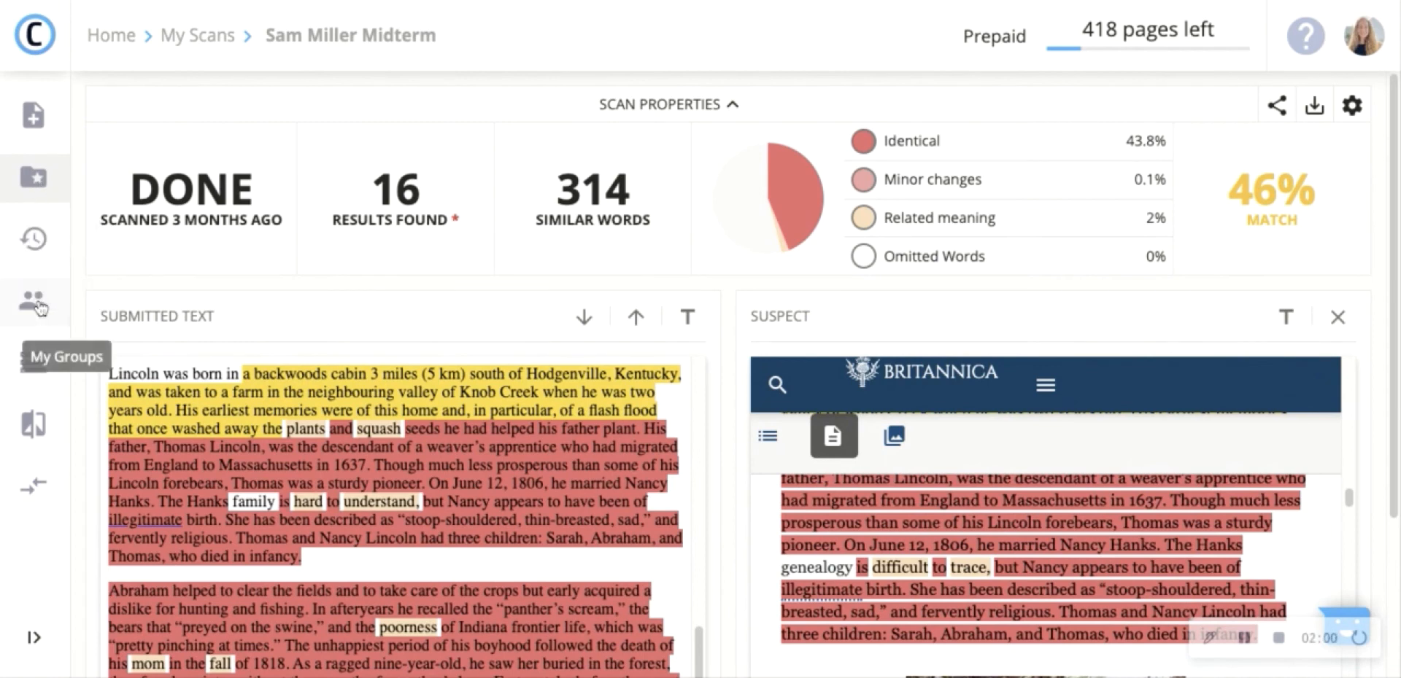
pyautogui.click(35, 302)
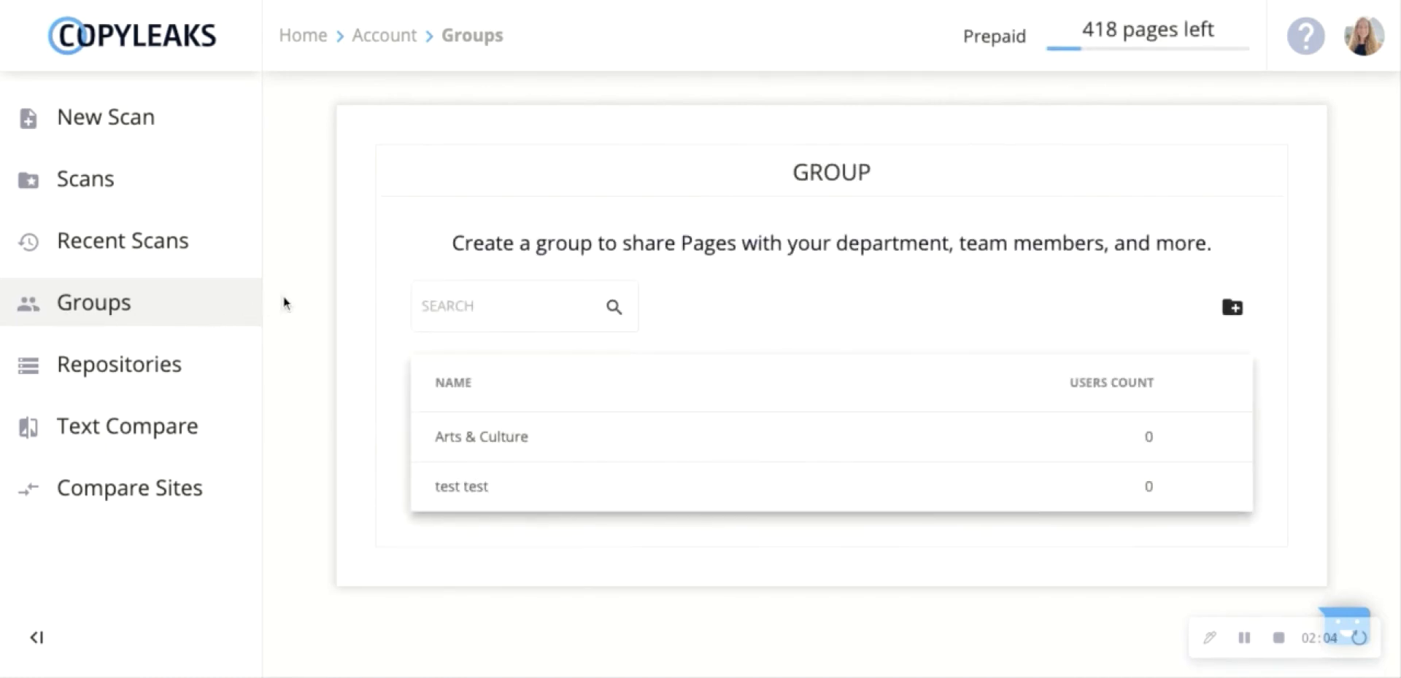
pyautogui.moveTo(238, 303)
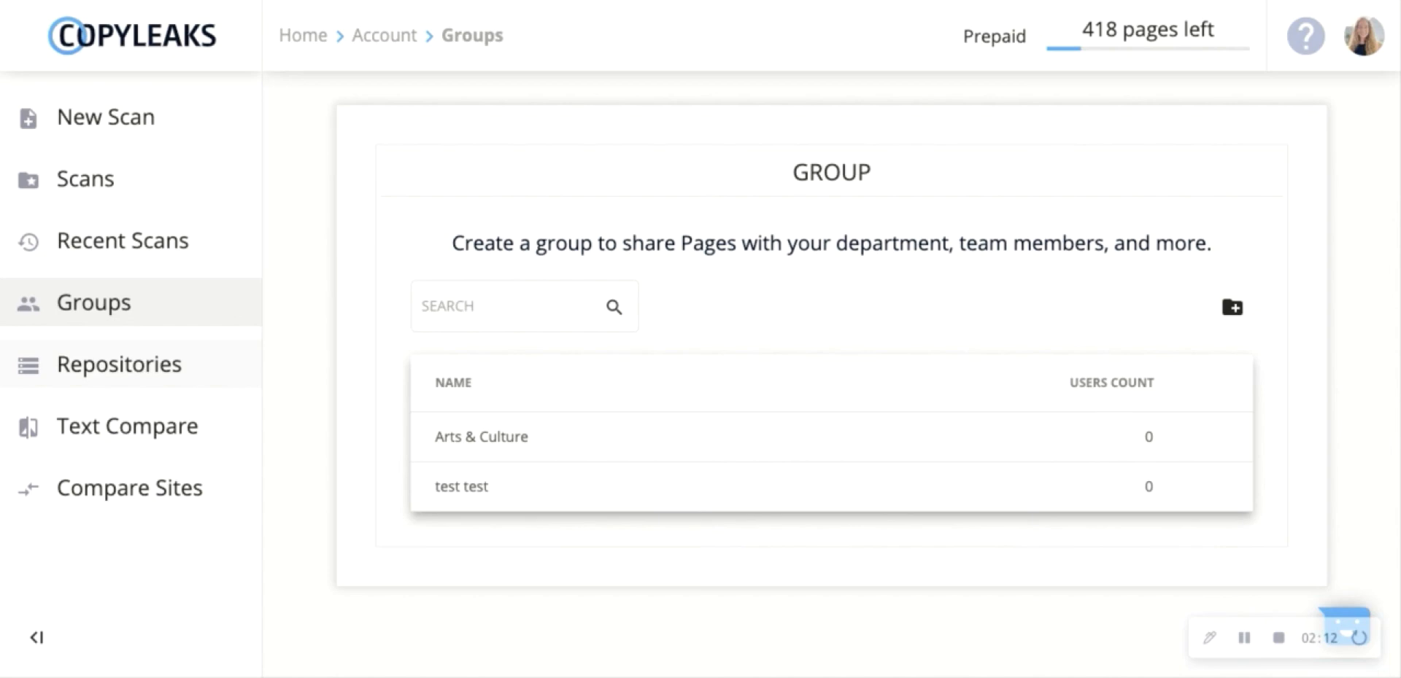
# Go from Groups to the My Repositories page
pyautogui.click(119, 364)
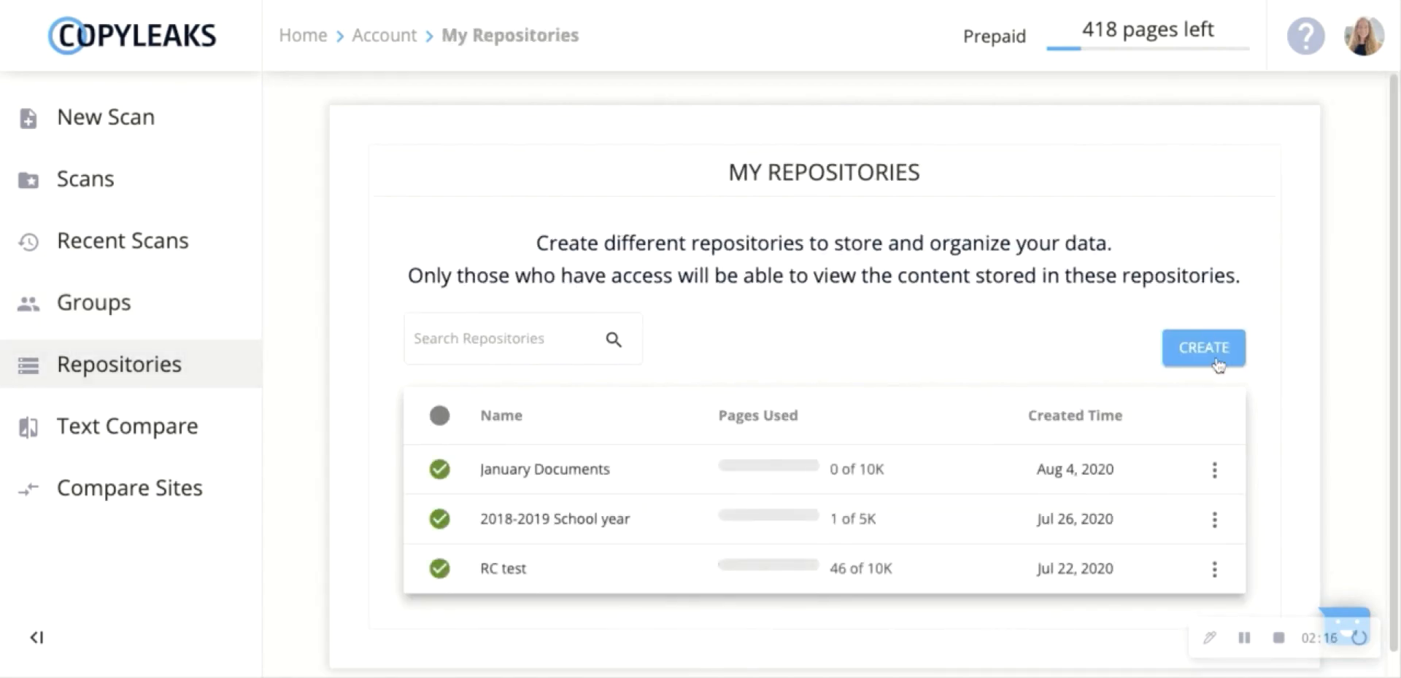
# Return from My Repositories to the Home dashboard via the breadcrumb
pyautogui.click(1202, 348)
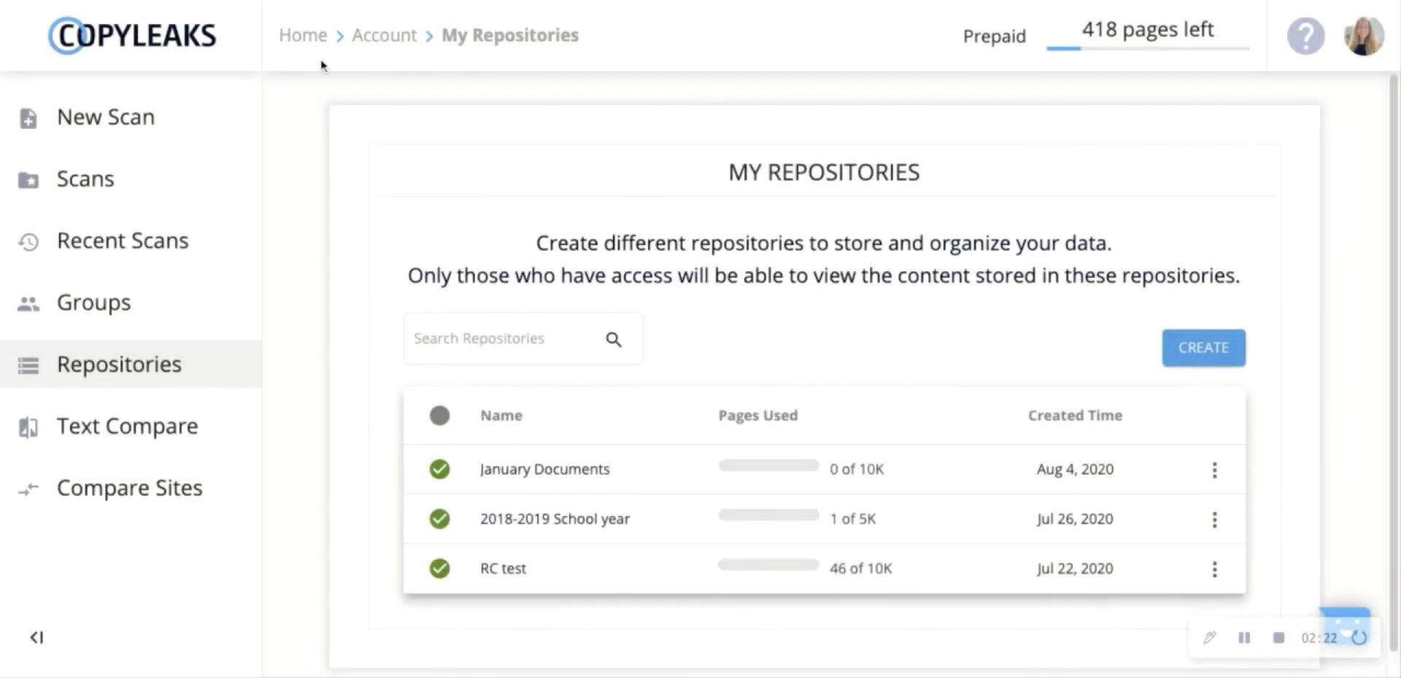
pyautogui.moveTo(304, 37)
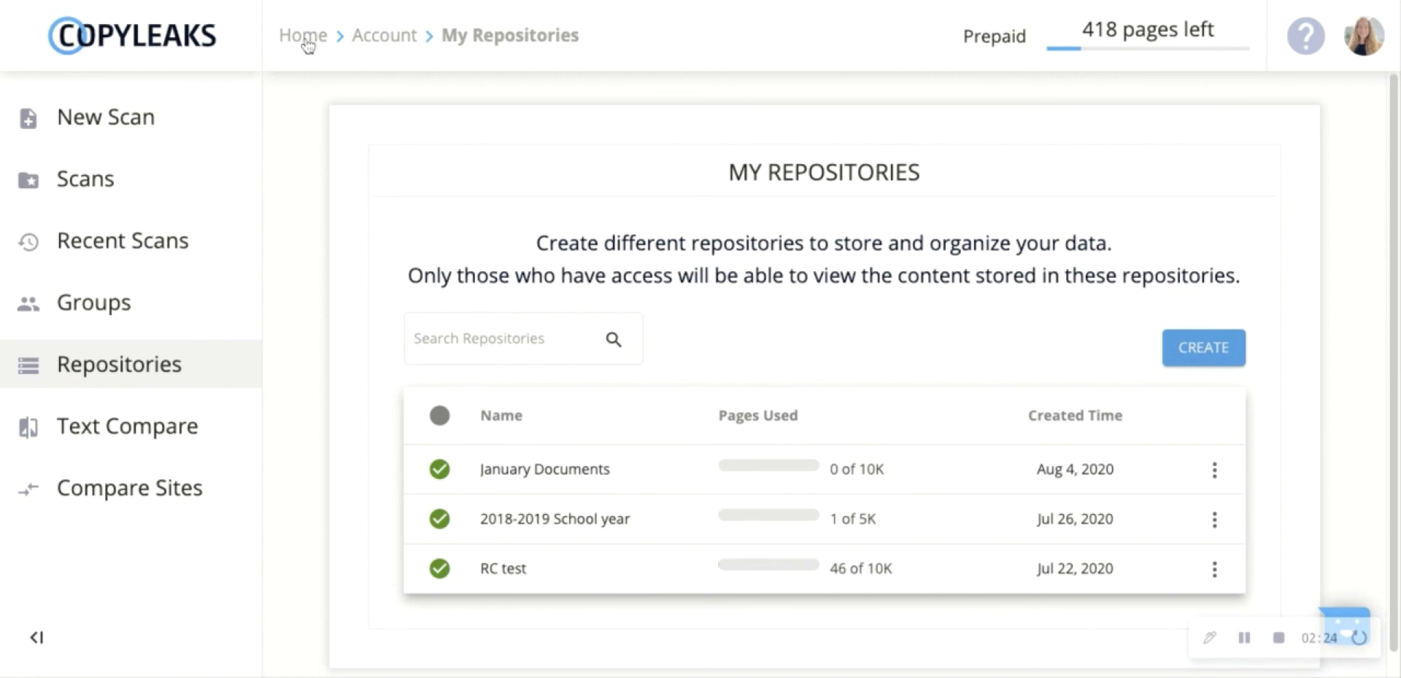
pyautogui.click(302, 35)
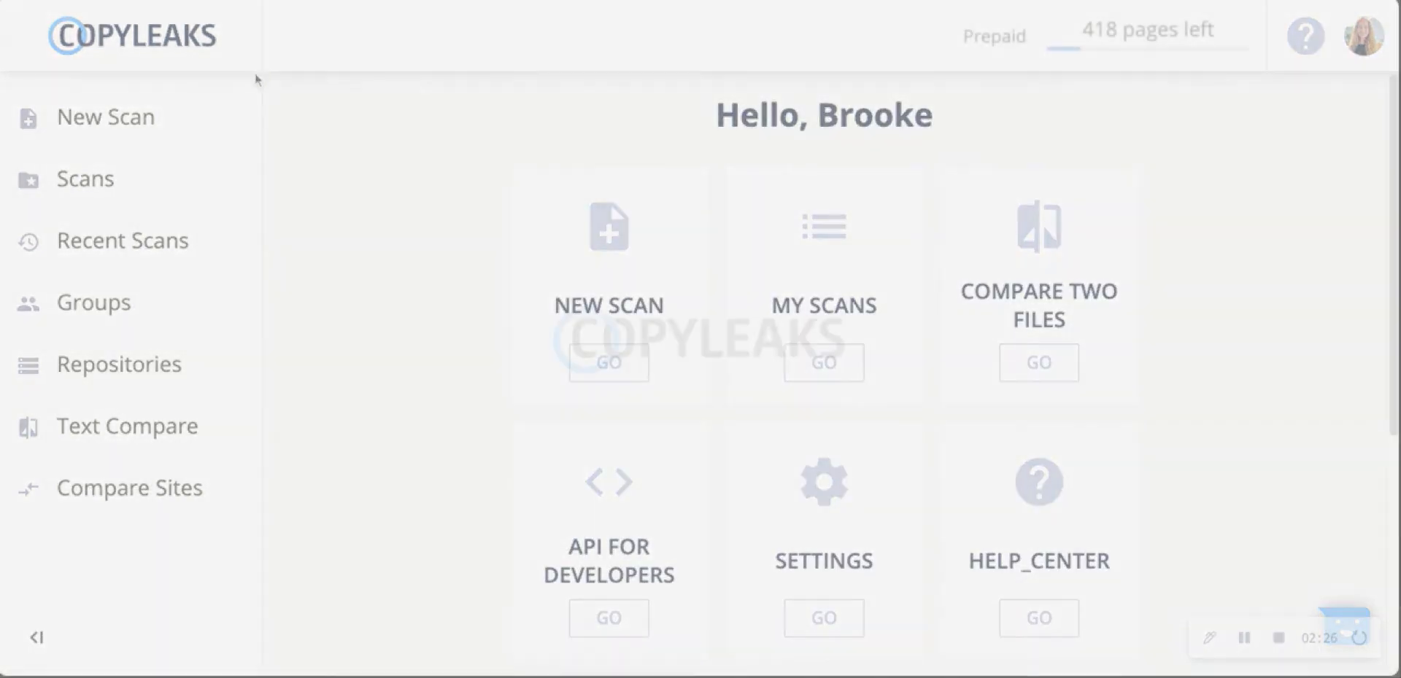